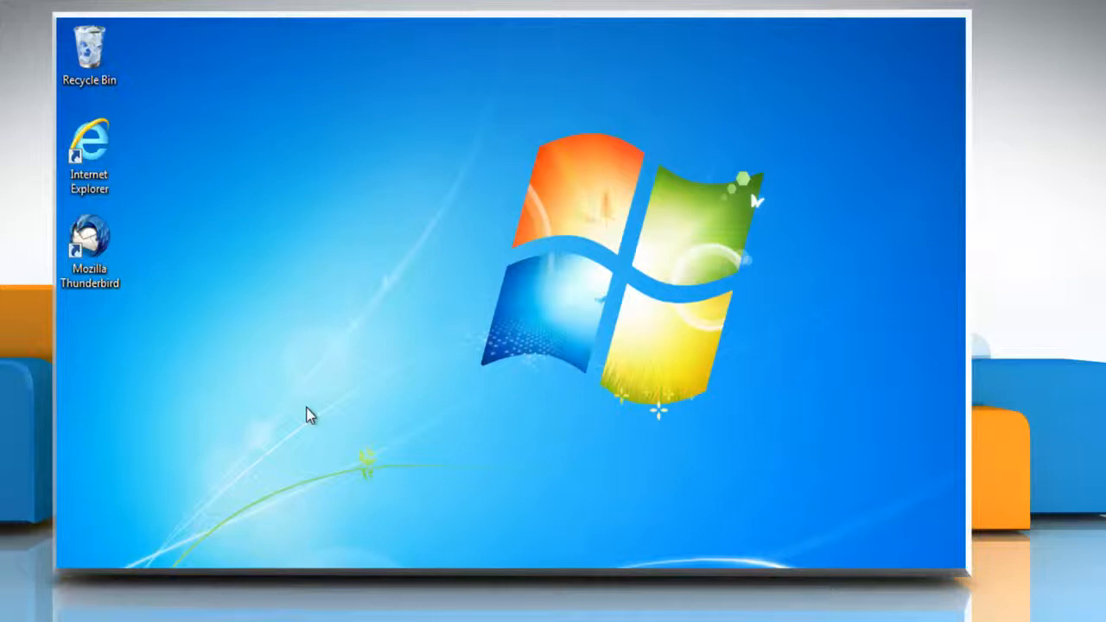
# Open Mozilla Thunderbird from its desktop shortcut's right-click menu.
pyautogui.click(90, 242)
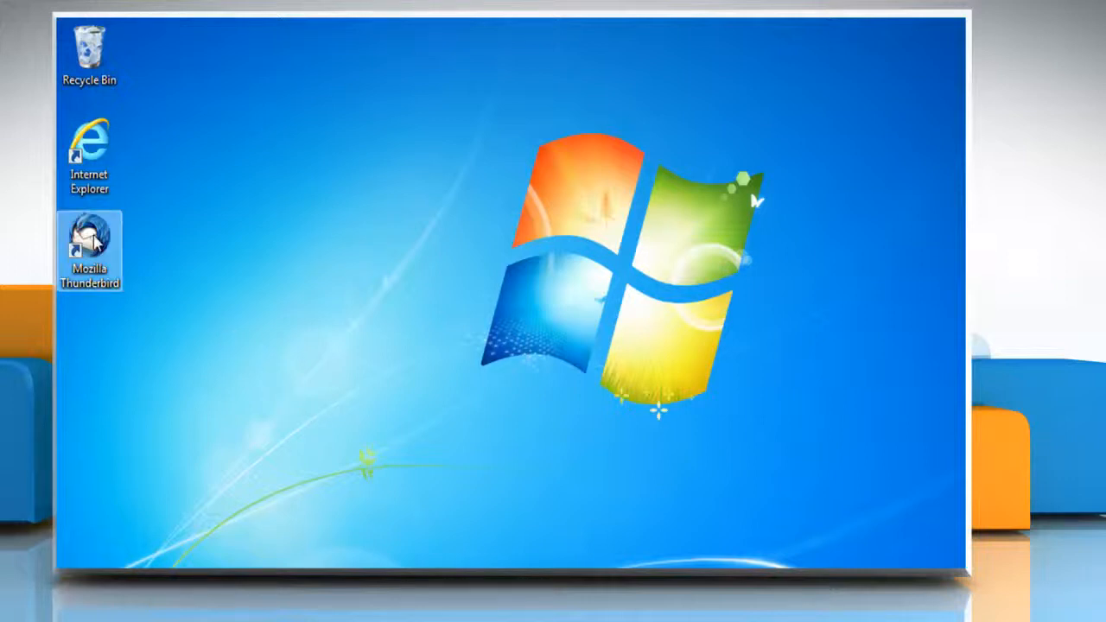
pyautogui.rightClick(90, 251)
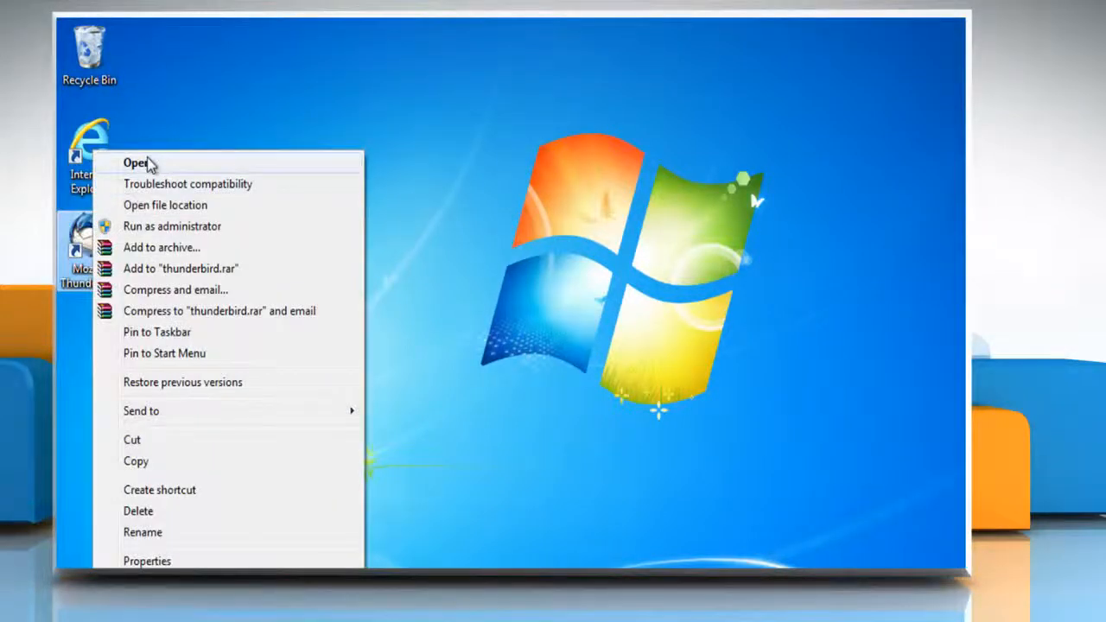
pyautogui.click(137, 163)
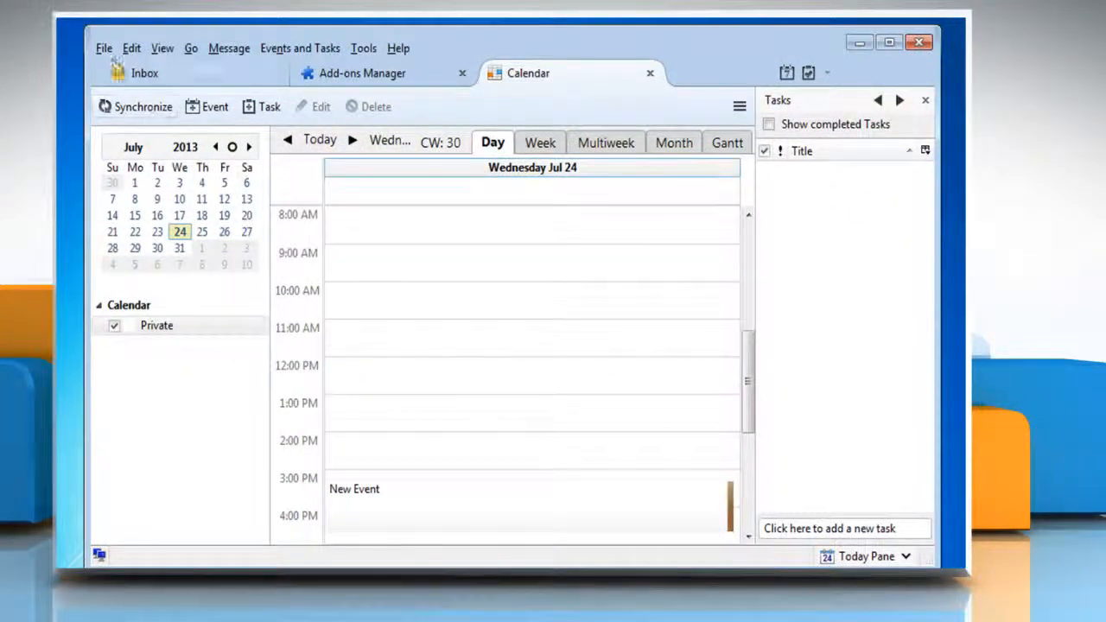
# Start a new calendar from File > New > Calendar, choosing On the Network.
pyautogui.click(103, 48)
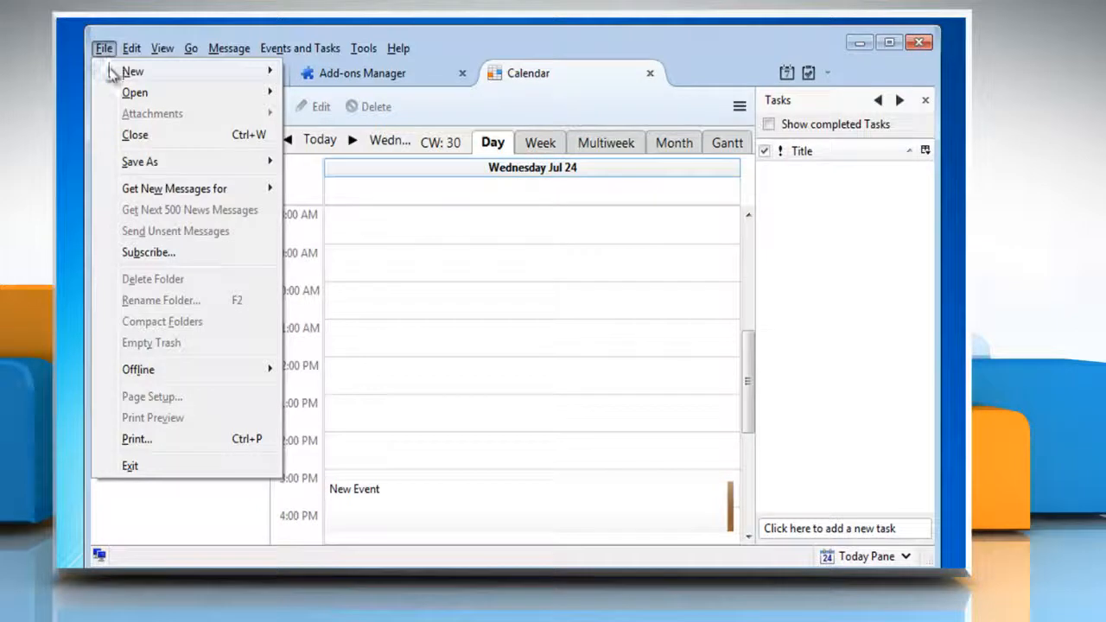
pyautogui.moveTo(132, 71)
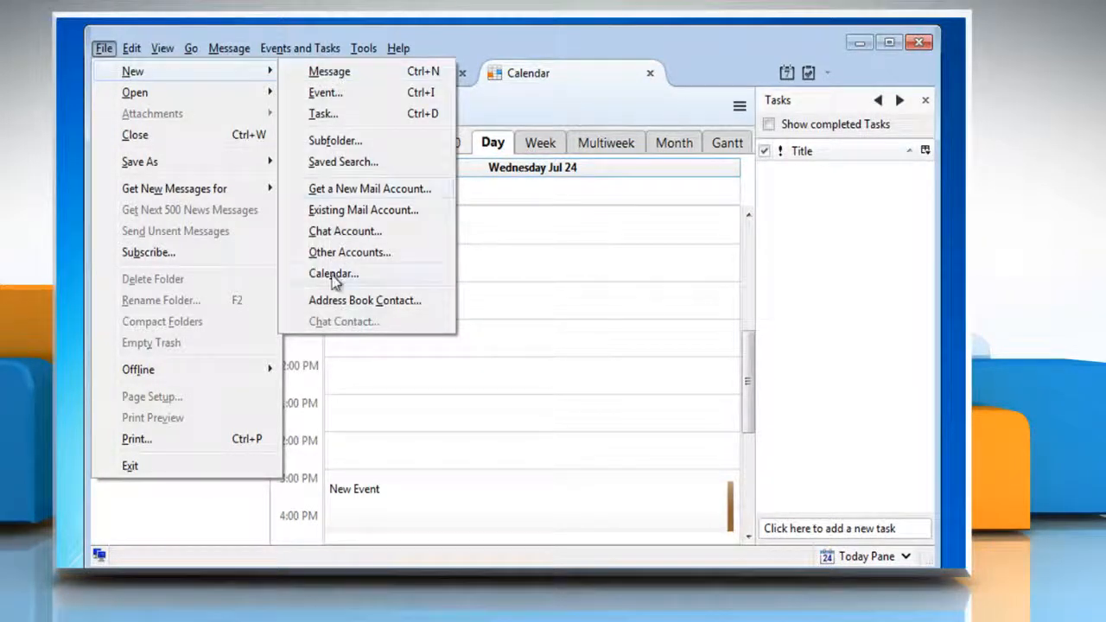
pyautogui.click(334, 274)
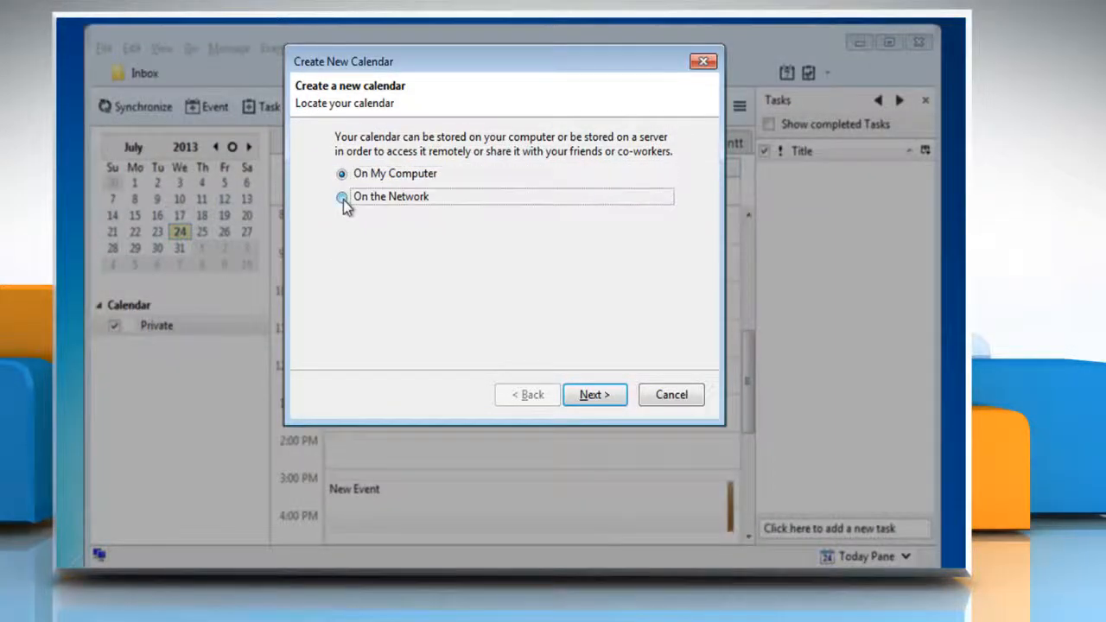
pyautogui.click(343, 197)
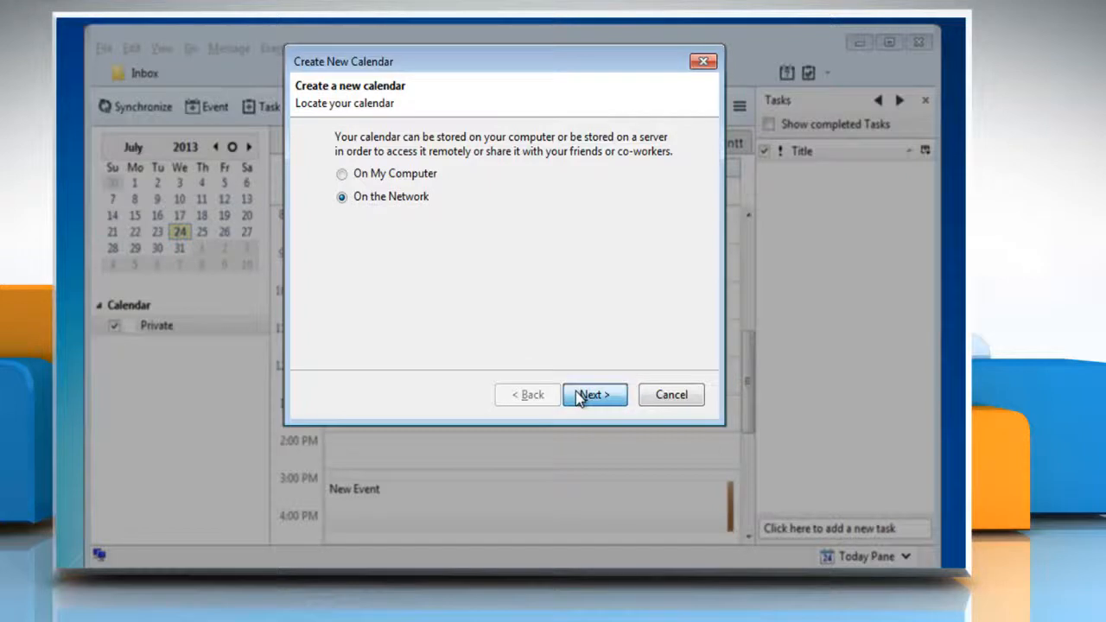
pyautogui.click(594, 395)
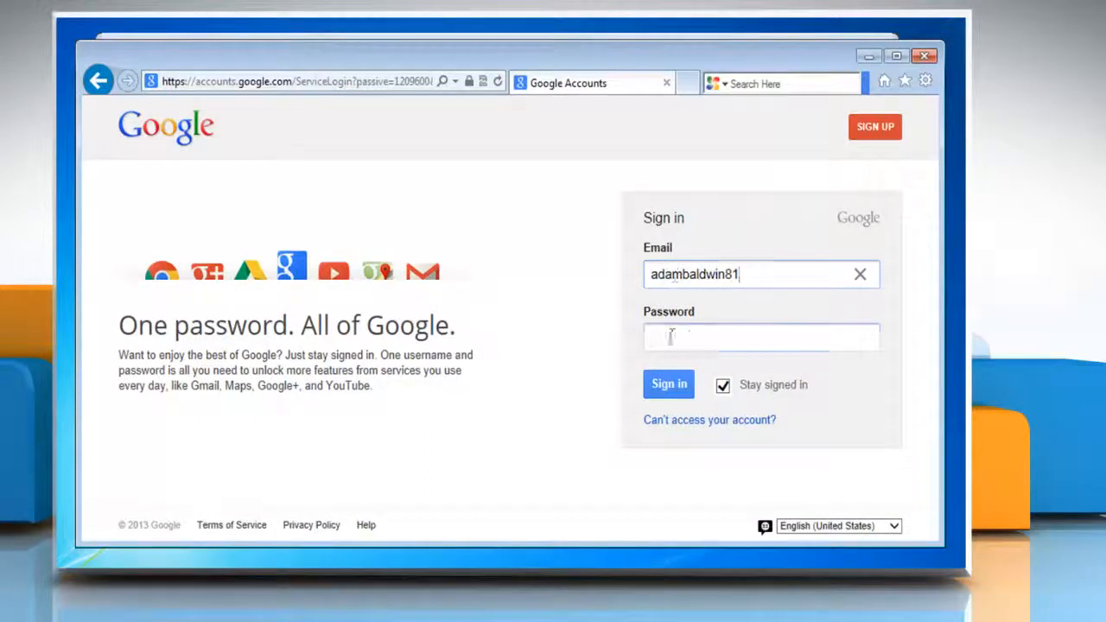
# Sign in to Google, open Google Calendar, and copy its address-bar URL.
pyautogui.click(669, 384)
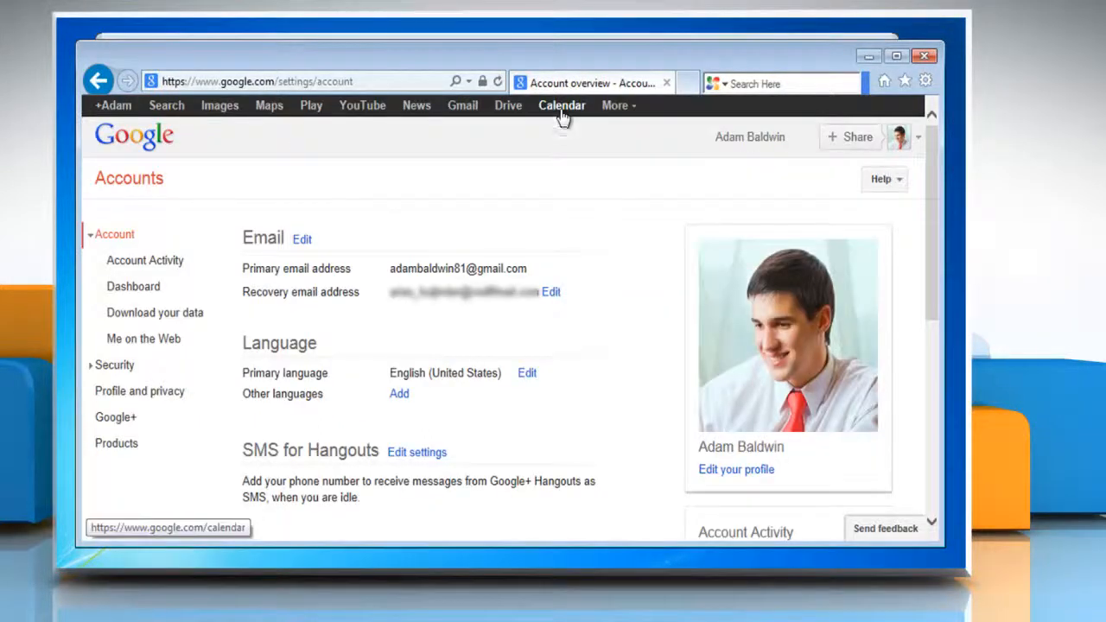
pyautogui.click(562, 105)
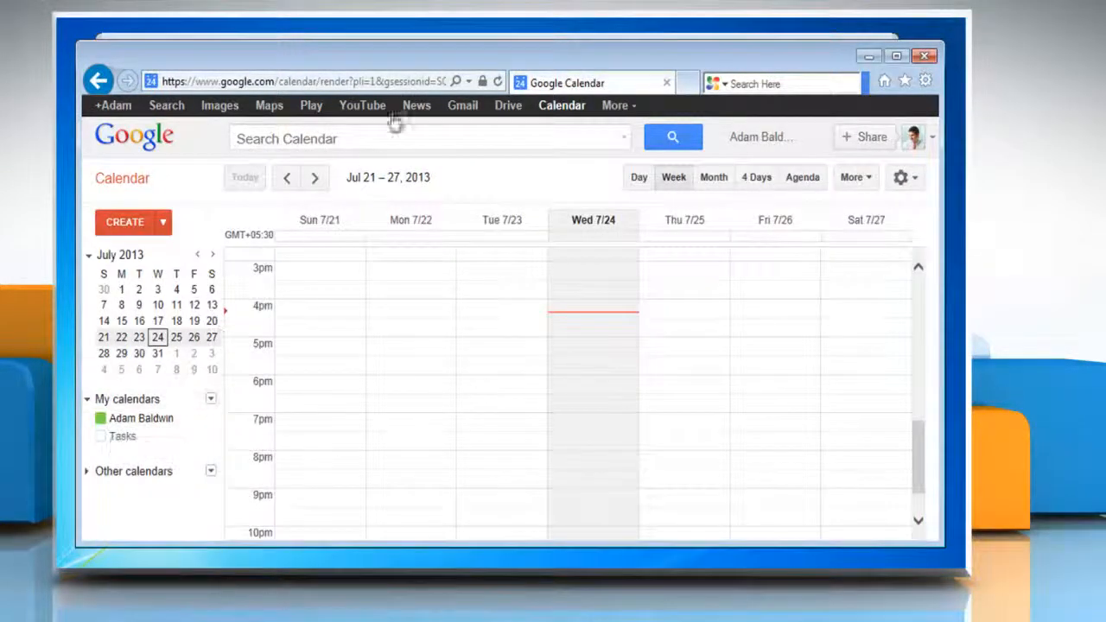
pyautogui.rightClick(302, 81)
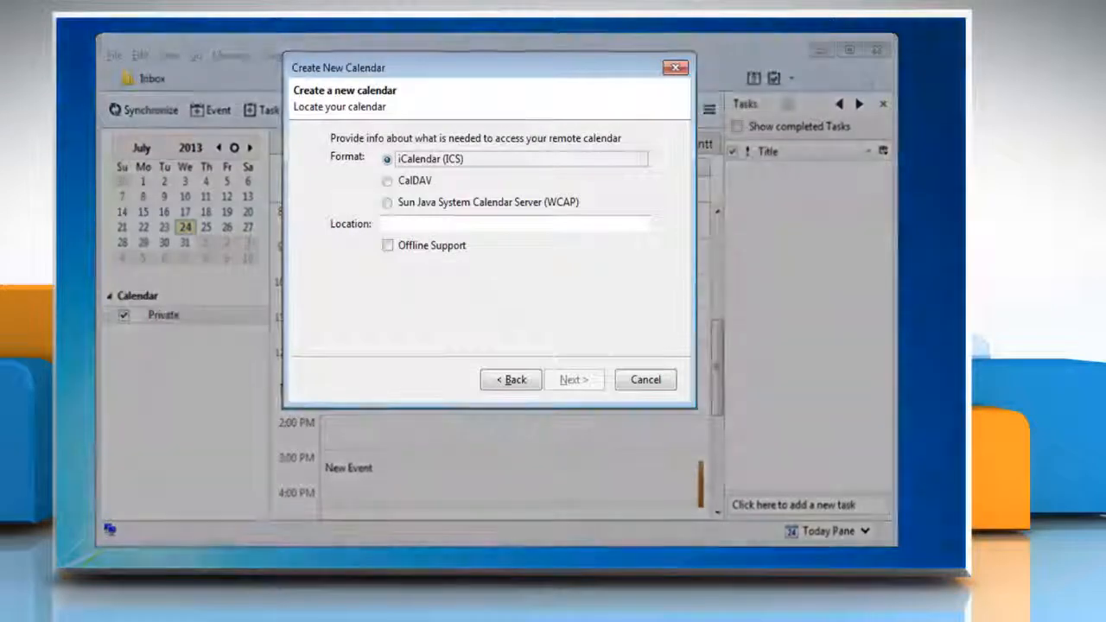
# Paste the Google Calendar URL into the Location field and advance the wizard.
pyautogui.click(514, 223)
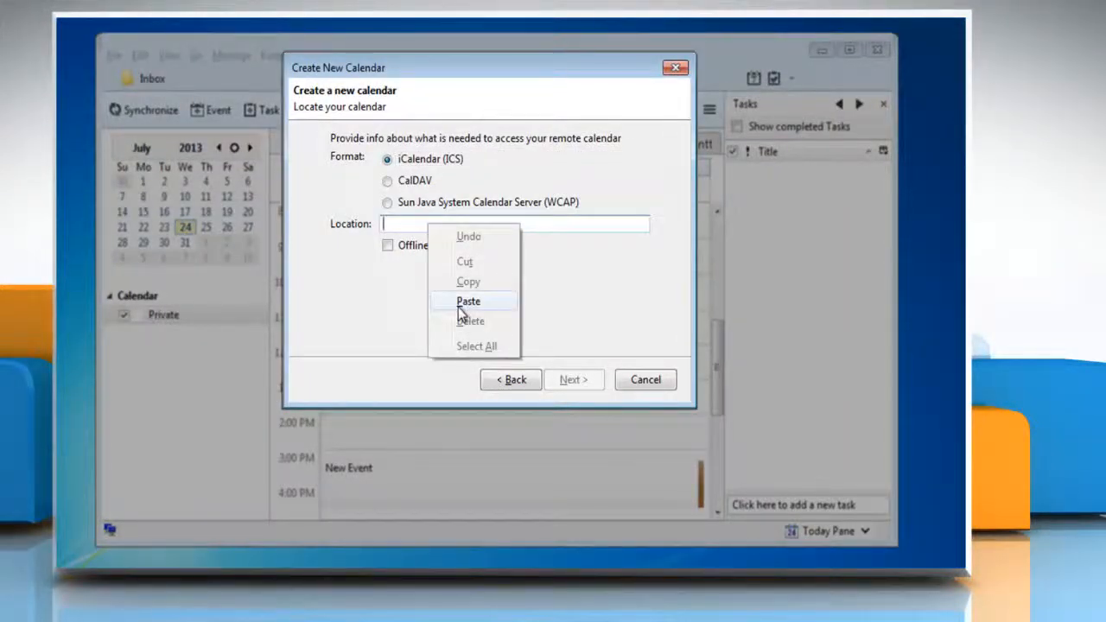
pyautogui.click(468, 300)
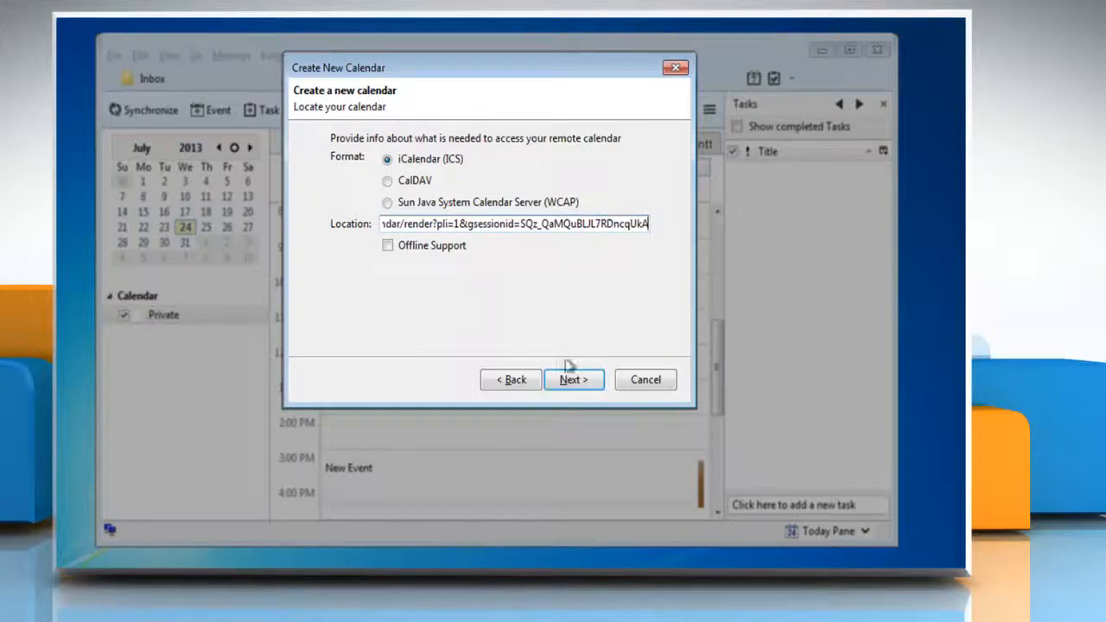
pyautogui.click(573, 379)
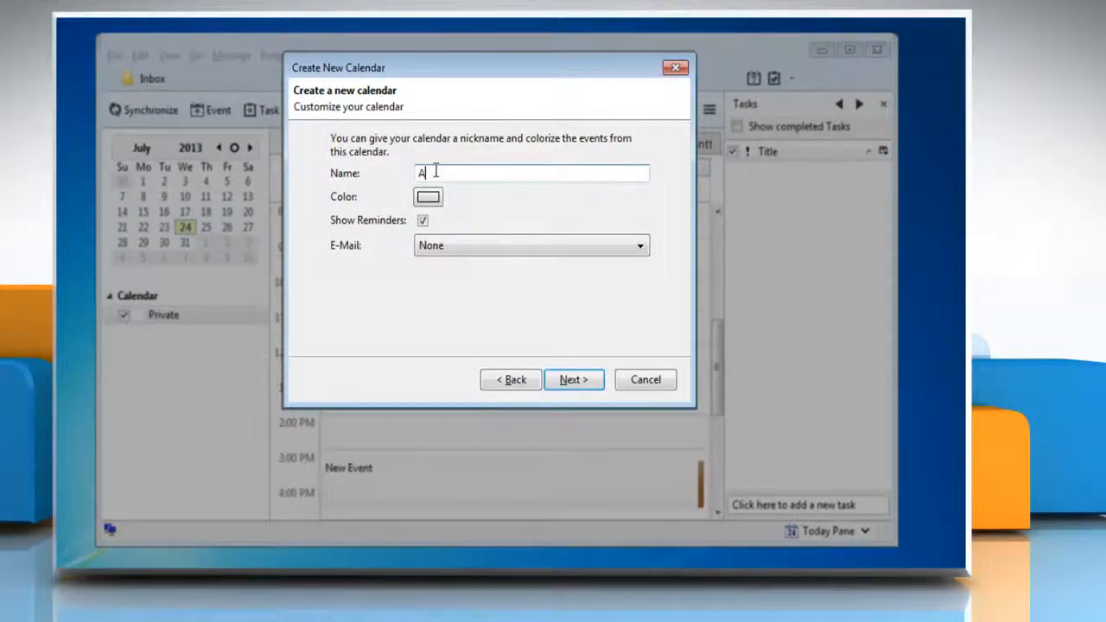
# Name the calendar 'Adam', give it a red colour, and finish the wizard.
pyautogui.write('dam')
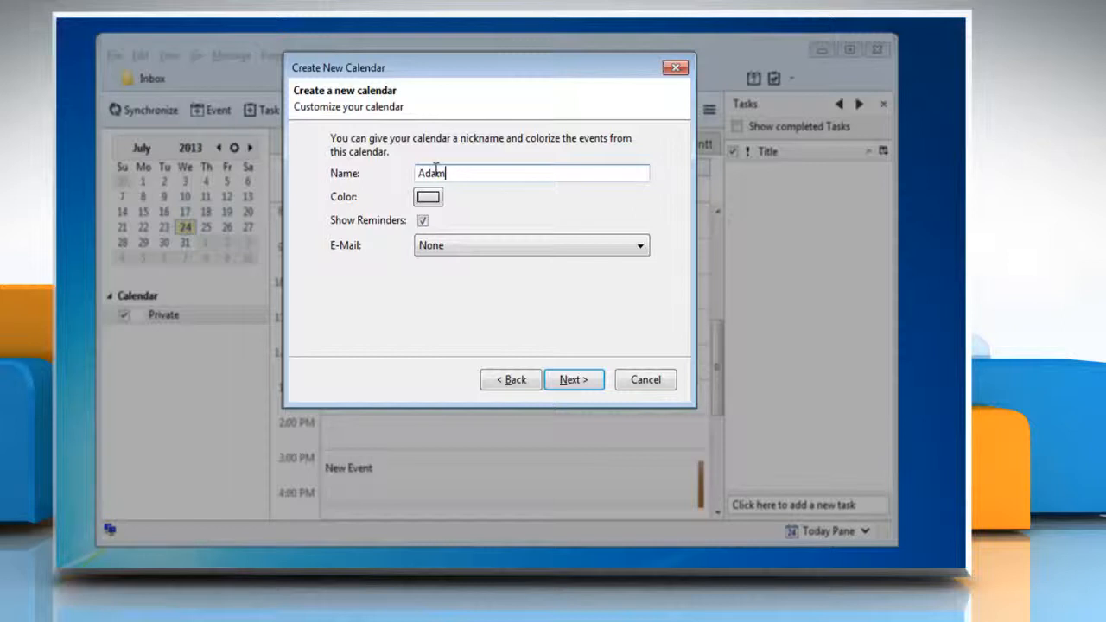
pyautogui.click(428, 196)
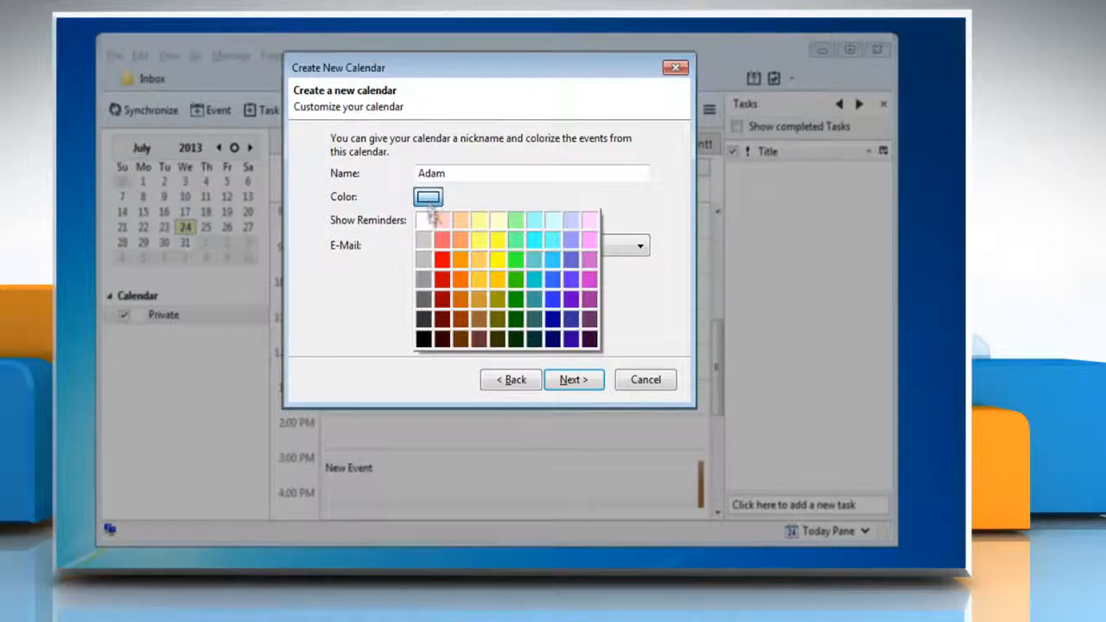
pyautogui.click(443, 259)
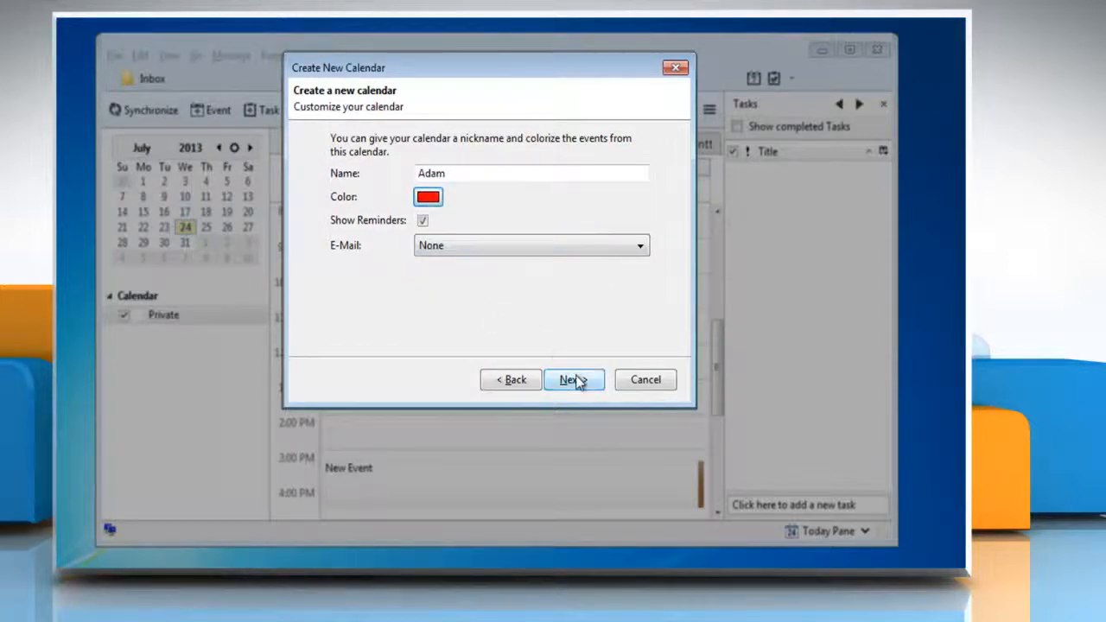
pyautogui.click(574, 380)
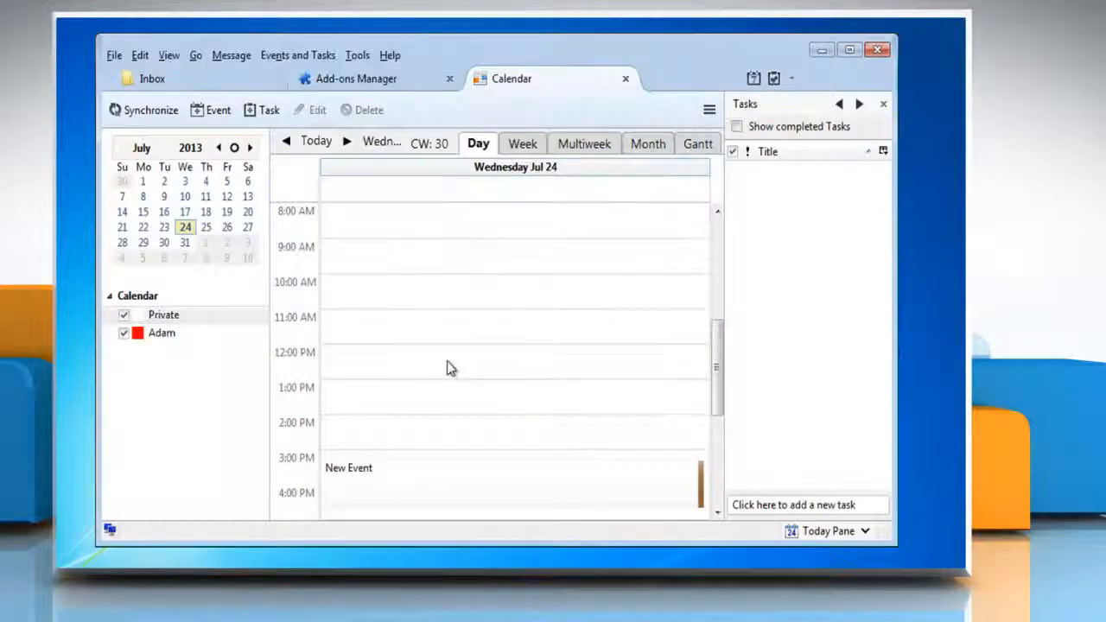